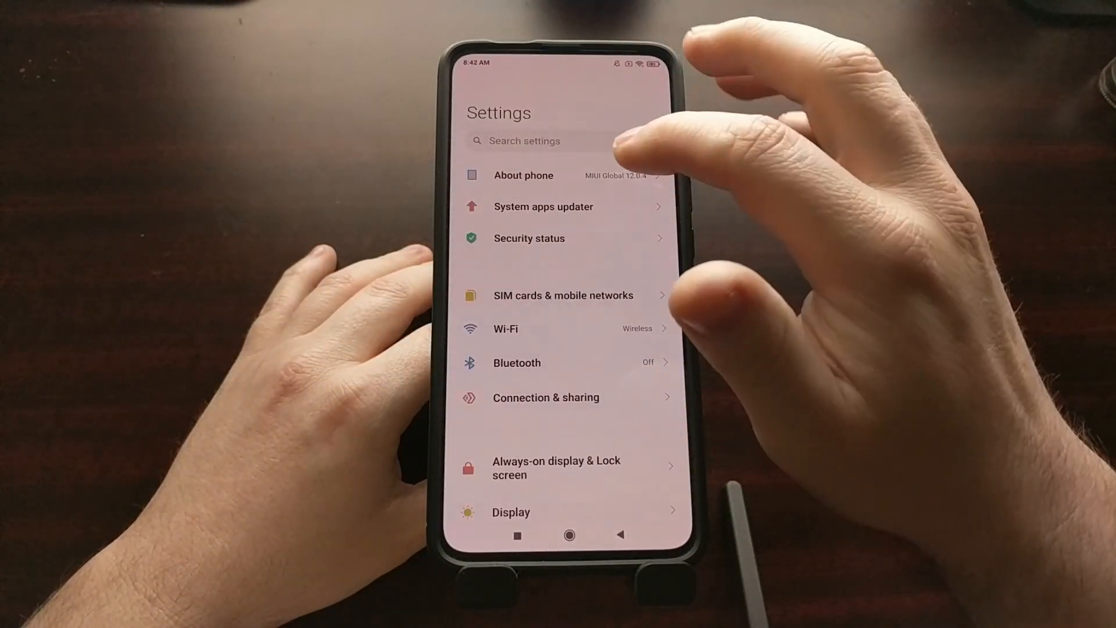
Step: Bring up the phone's main Settings list in MIUI
{"action": "left_click", "coordinate": [522, 176]}
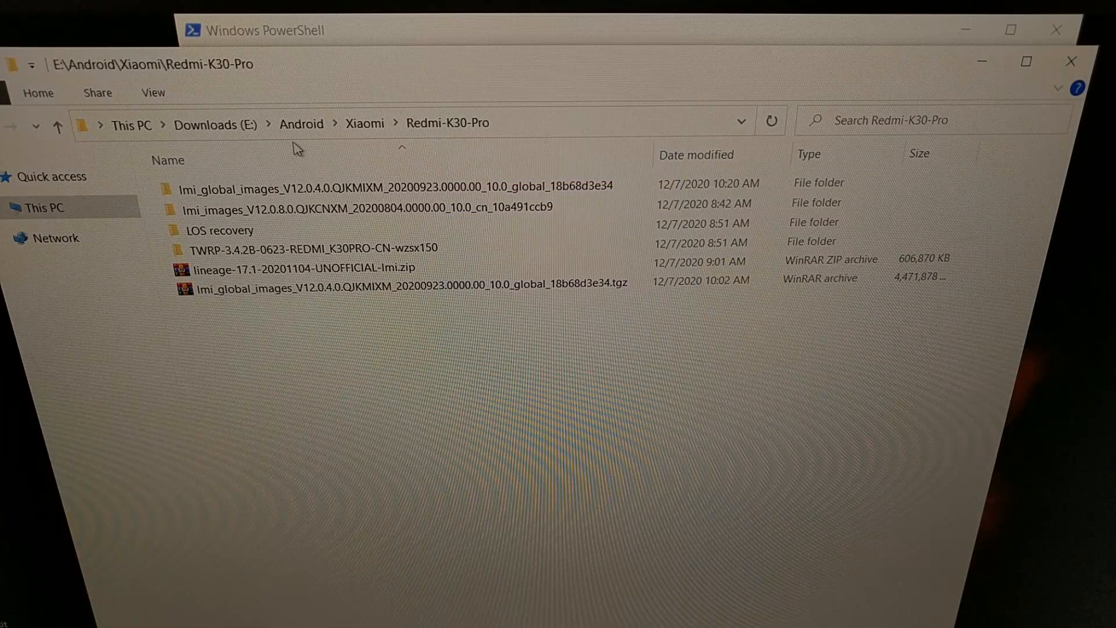
Step: Select lineage-17.1-20201104-UNOFFICIAL-lmi.zip in the Redmi-K30-Pro folder for renaming to los.zip
{"action": "left_click", "coordinate": [306, 269]}
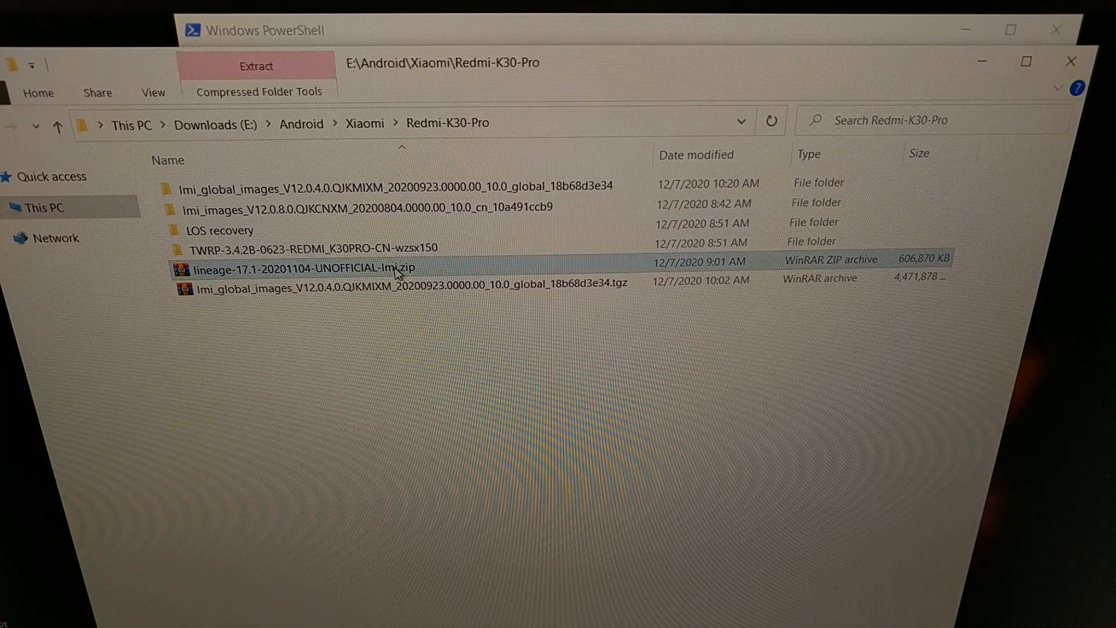
{"action": "mouse_move", "coordinate": [325, 269]}
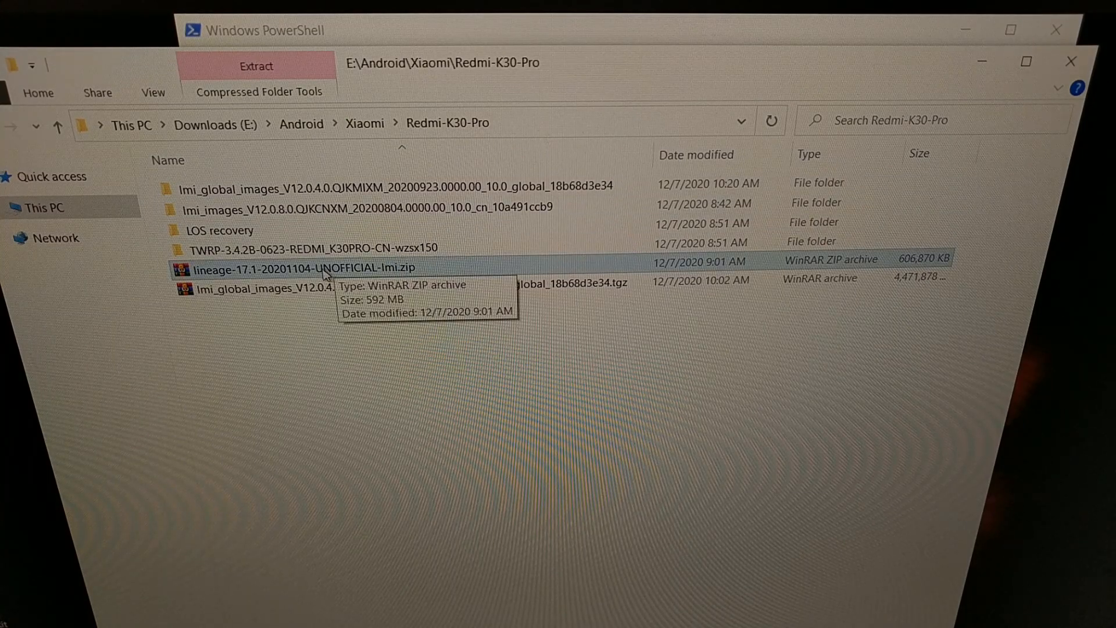
{"action": "mouse_move", "coordinate": [324, 272]}
{"action": "type", "text": "los"}
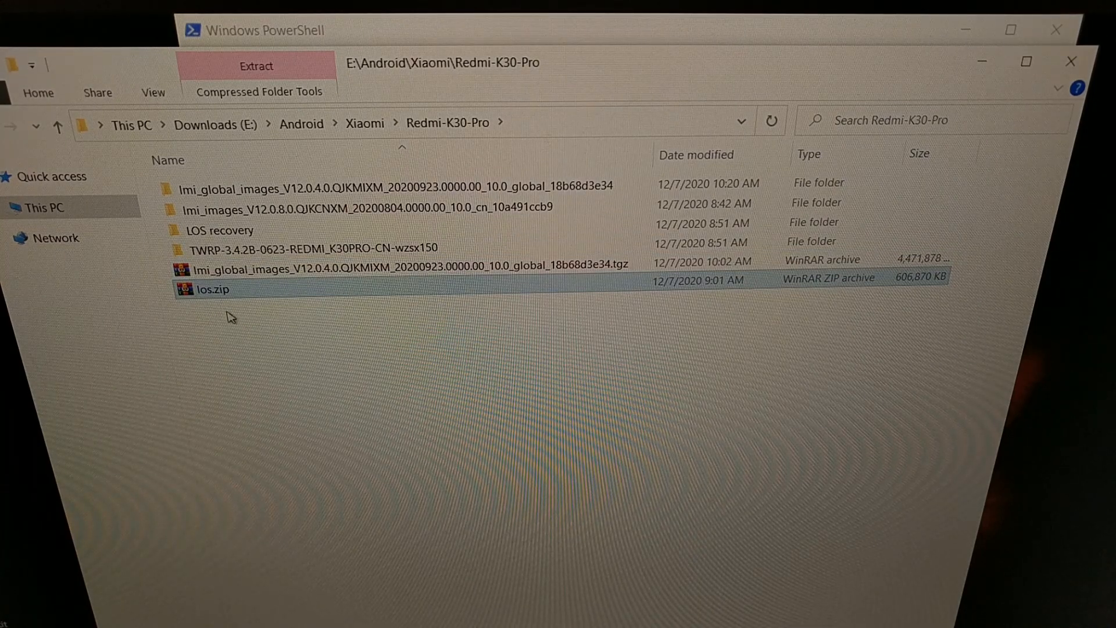
{"action": "mouse_move", "coordinate": [419, 85]}
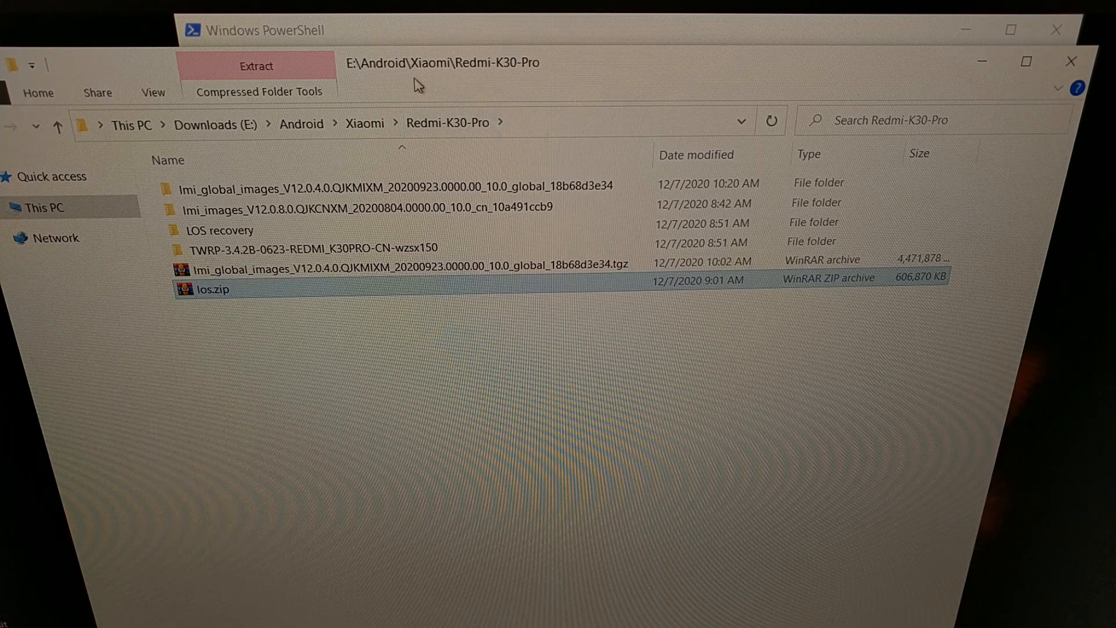
{"action": "mouse_move", "coordinate": [212, 291]}
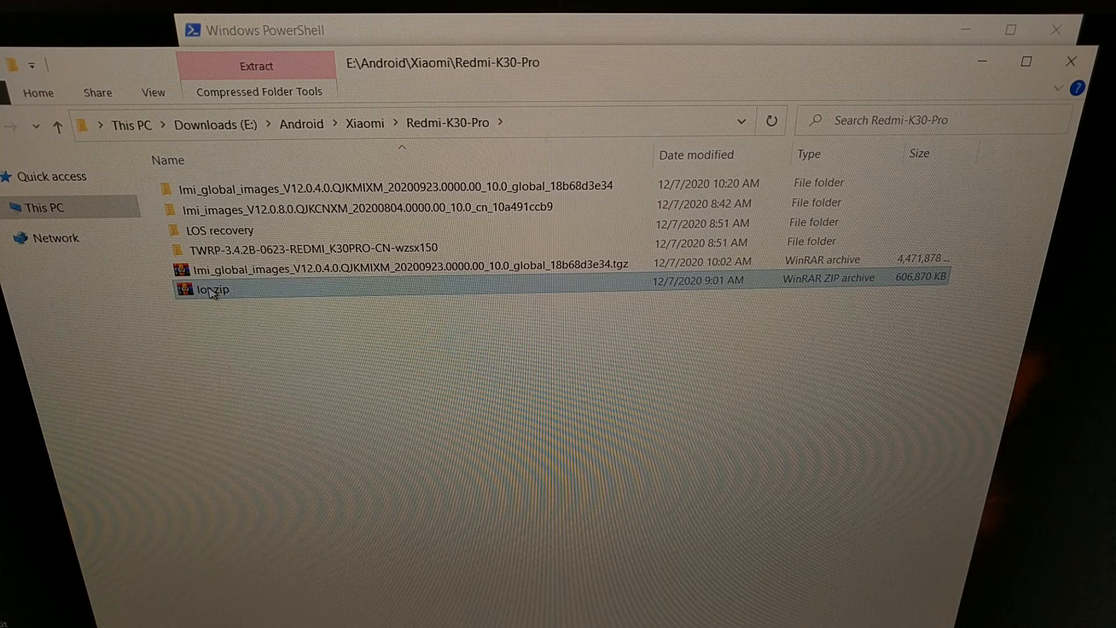
{"action": "mouse_move", "coordinate": [211, 289]}
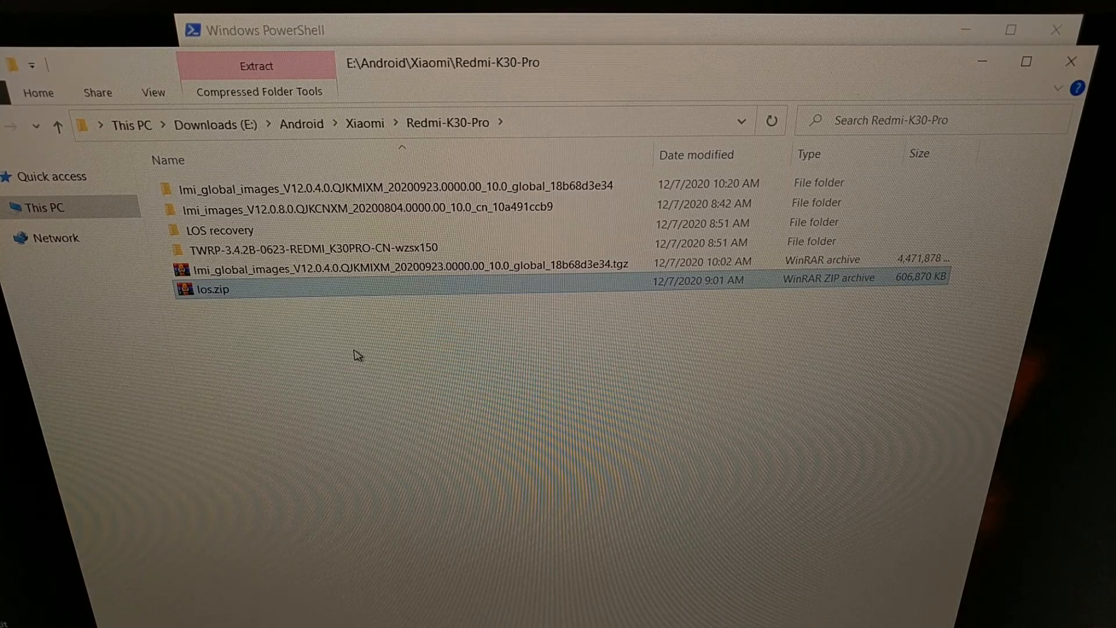
{"action": "mouse_move", "coordinate": [271, 304]}
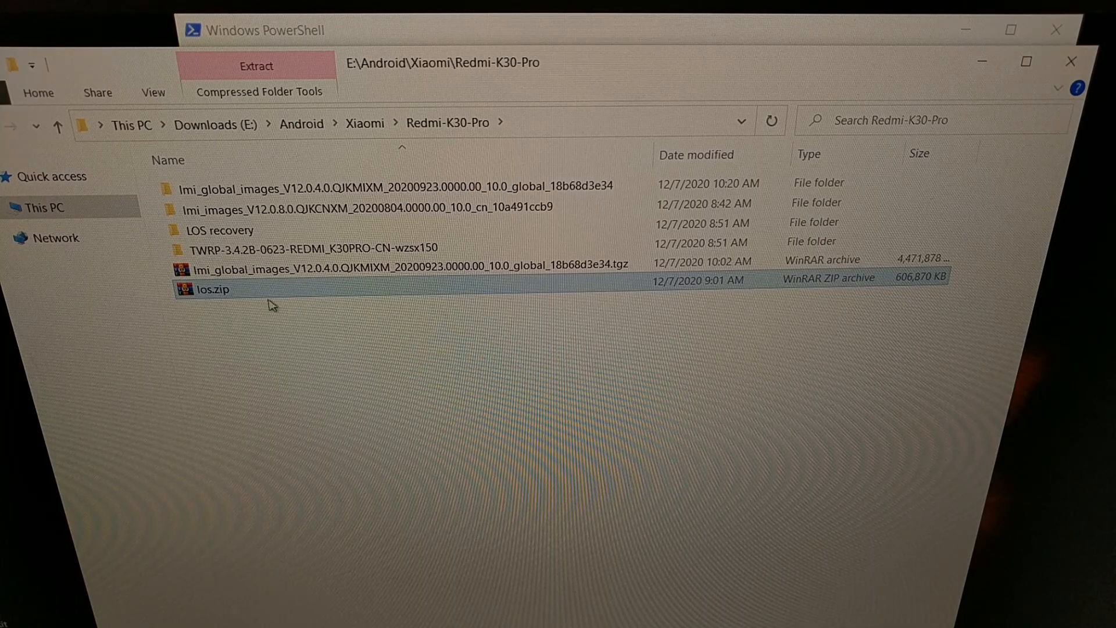
{"action": "mouse_move", "coordinate": [225, 302]}
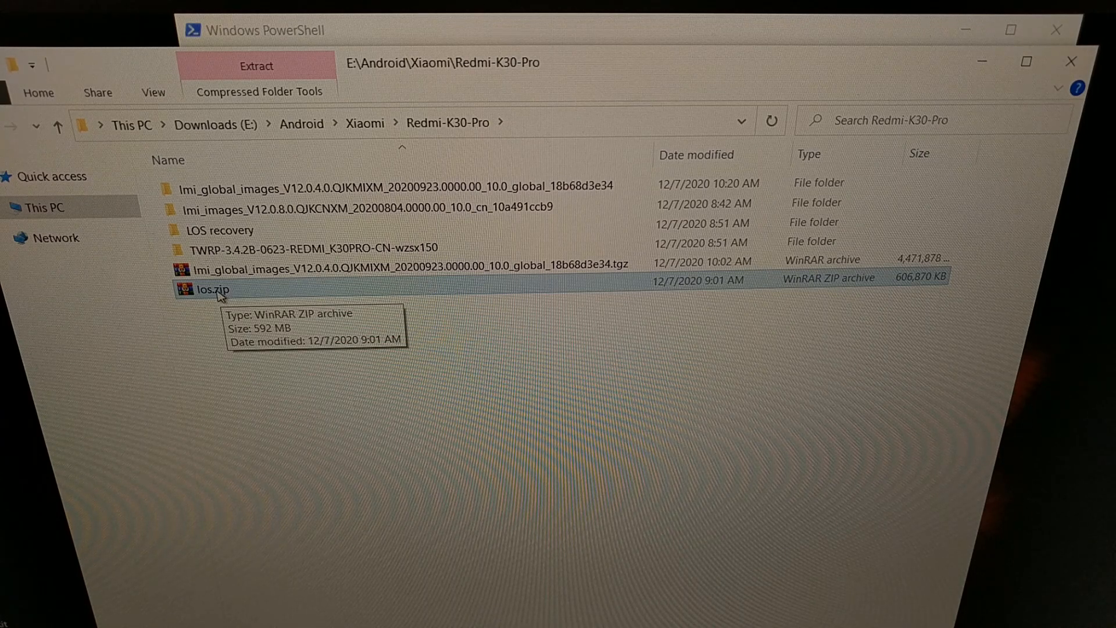
{"action": "mouse_move", "coordinate": [390, 31]}
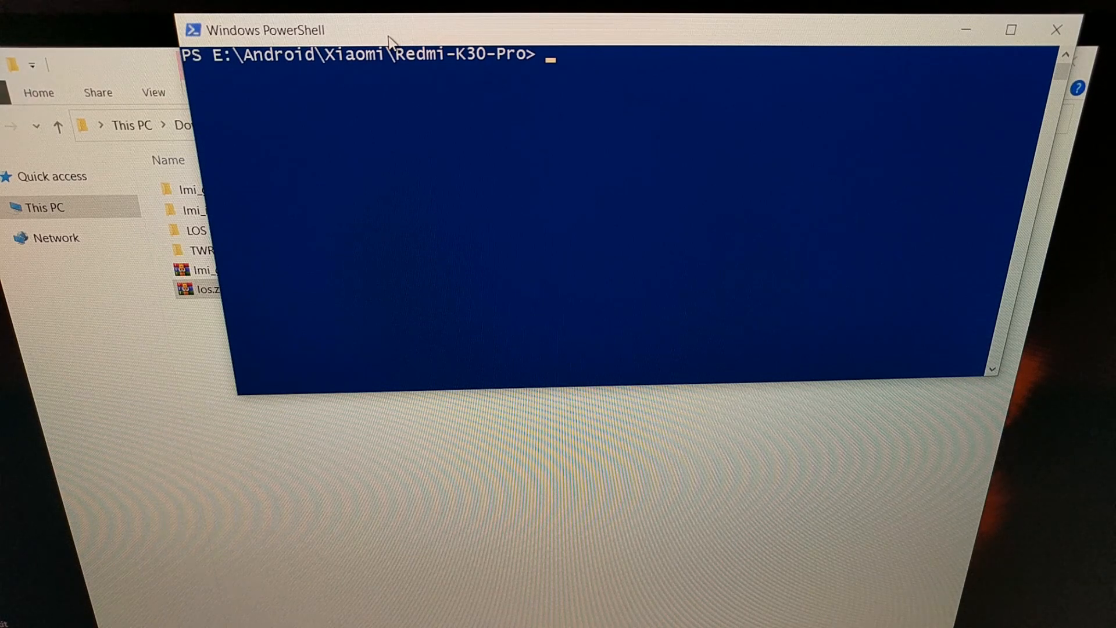
Step: Enter "adb sideload los.zip" at the PowerShell prompt in the Redmi-K30-Pro folder
{"action": "type", "text": "adb"}
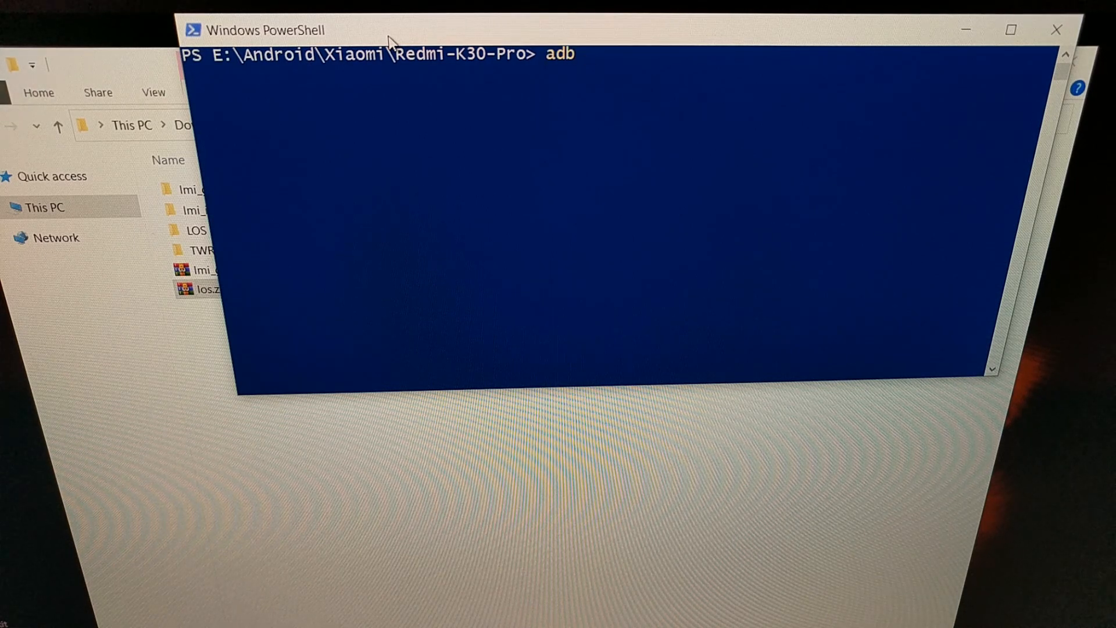
{"action": "type", "text": "sideload"}
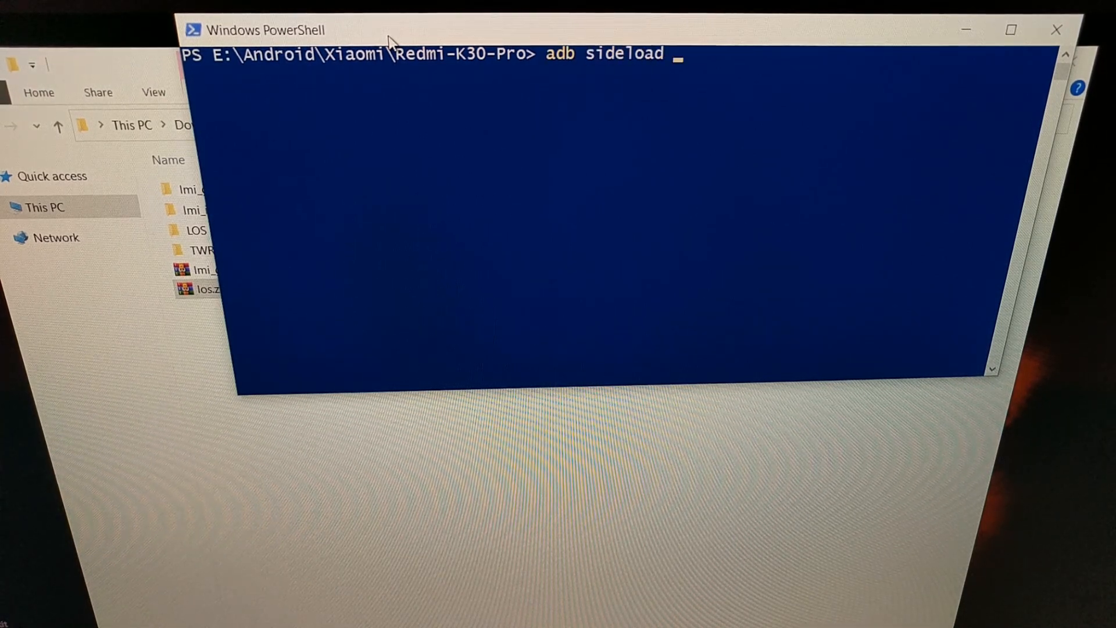
{"action": "type", "text": "los.zip"}
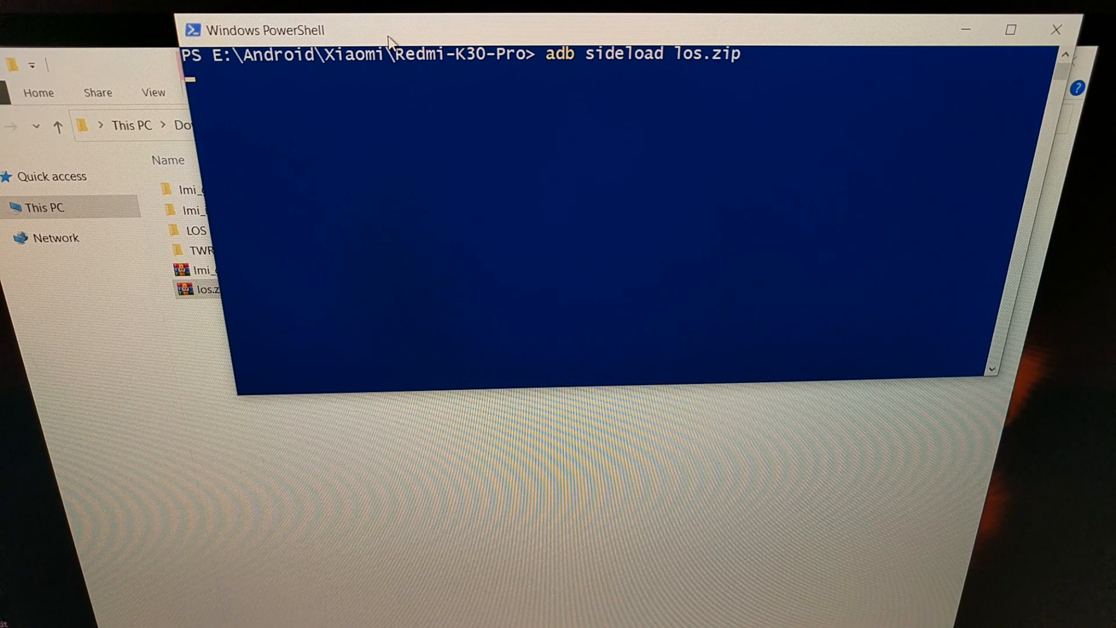
{"action": "key", "text": "Return"}
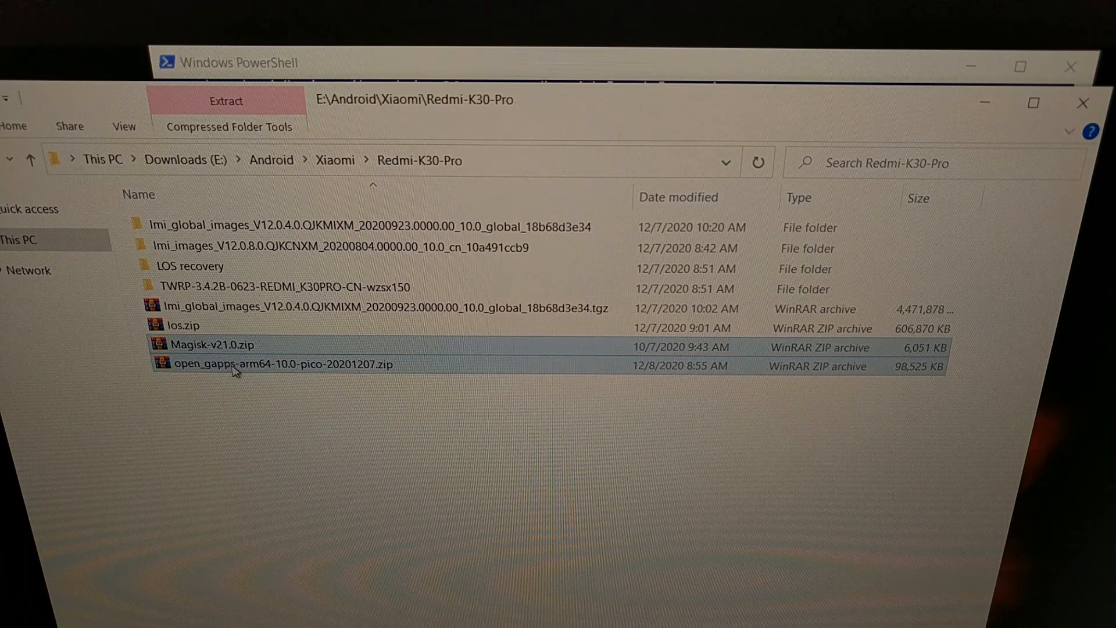
{"action": "mouse_move", "coordinate": [238, 364]}
{"action": "type", "text": "gapps"}
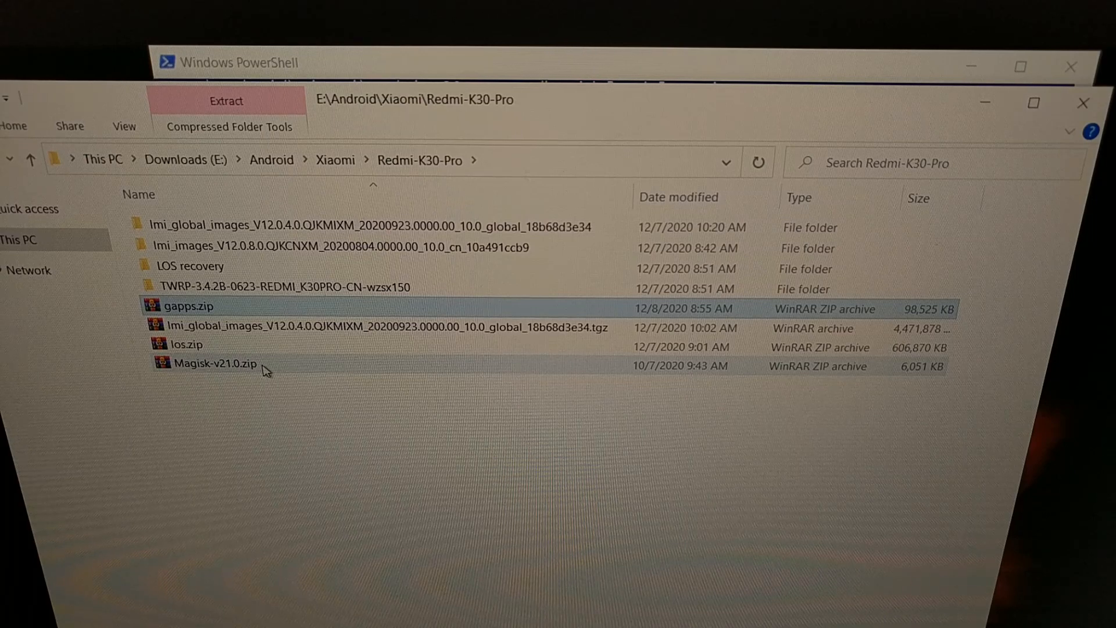
Step: Select the Magisk zip in File Explorer for renaming to magisk.zip
{"action": "left_click", "coordinate": [221, 363]}
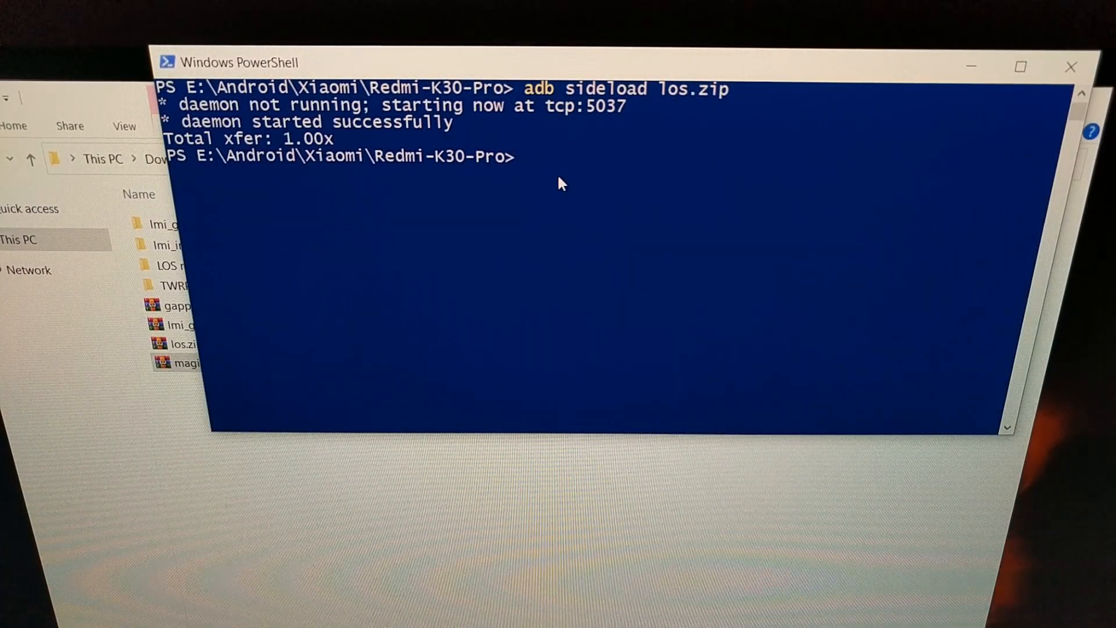
Step: Run "adb sideload .\gapps.zip" and let it transfer fully (1.00x)
{"action": "type", "text": "adb sideload .\\gapps.zip"}
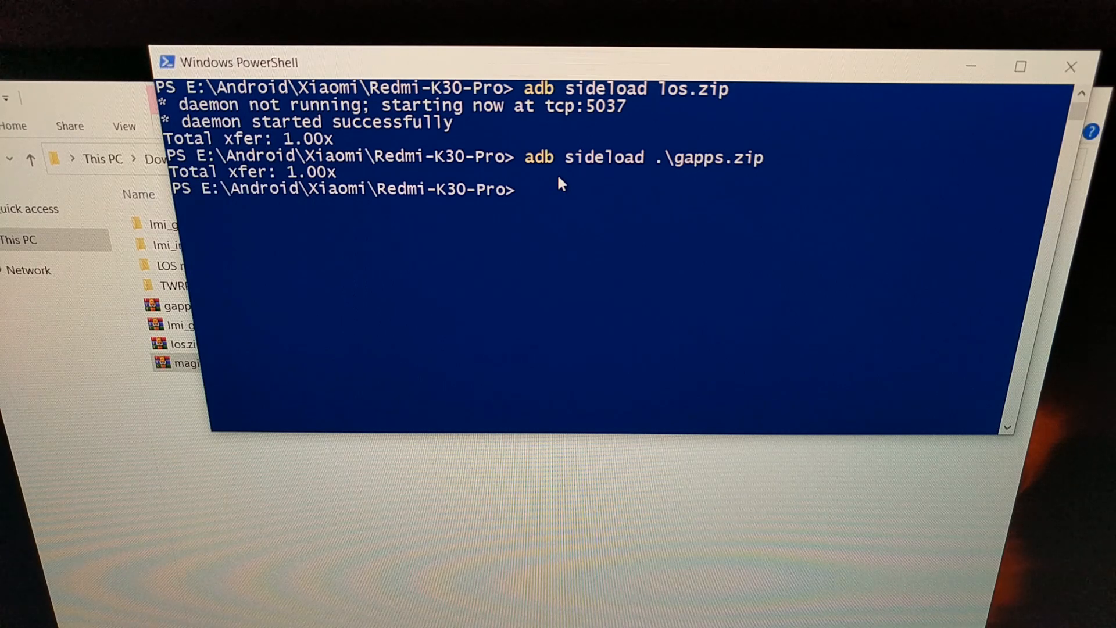
{"action": "mouse_move", "coordinate": [409, 235]}
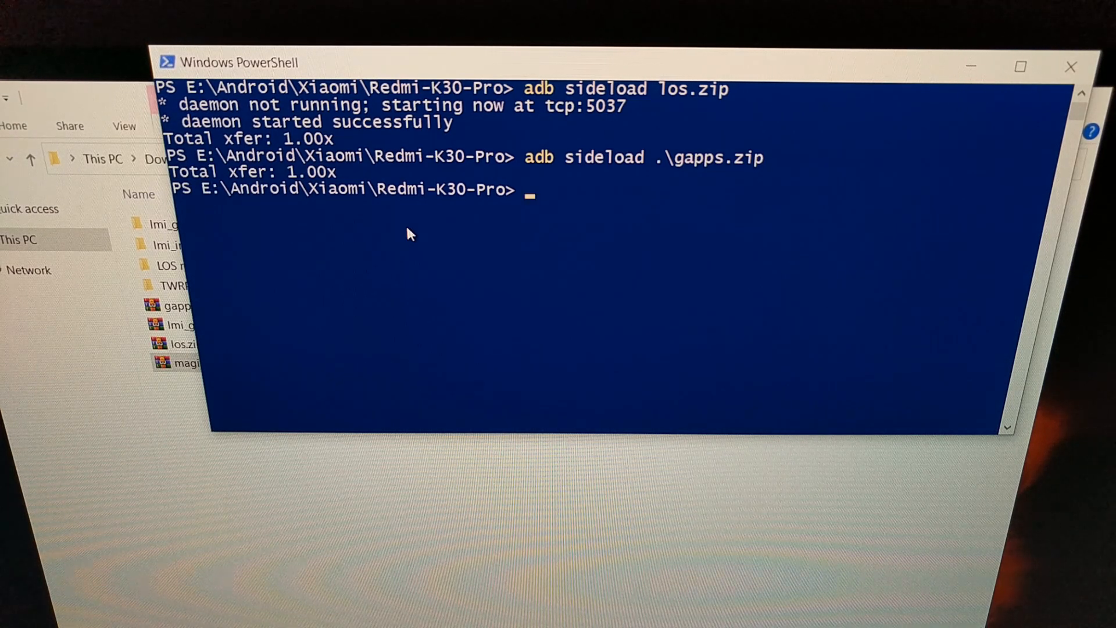
Step: Run "adb sideload .\magisk.zip" to start serving the Magisk zip to the phone
{"action": "type", "text": "adb side"}
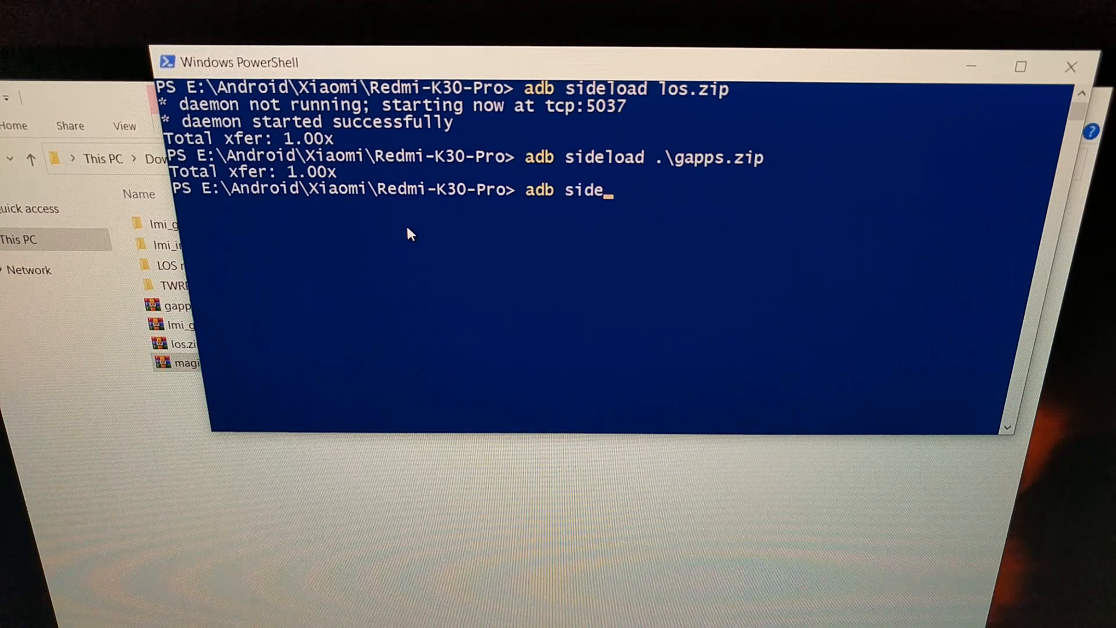
{"action": "type", "text": "load .\\magisk.zip"}
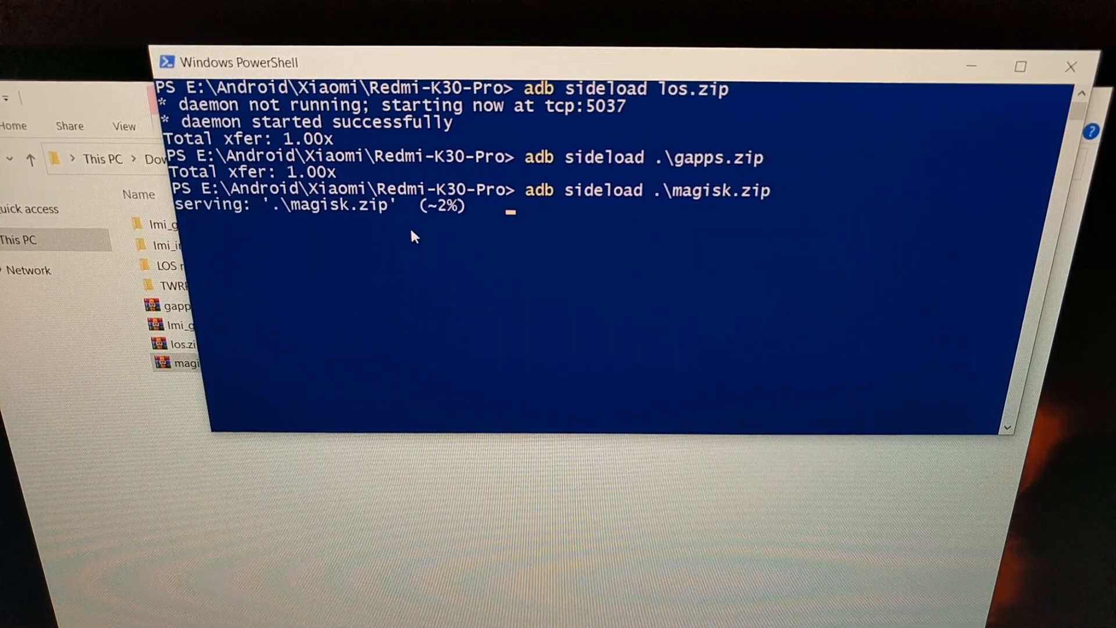
{"action": "mouse_move", "coordinate": [687, 202]}
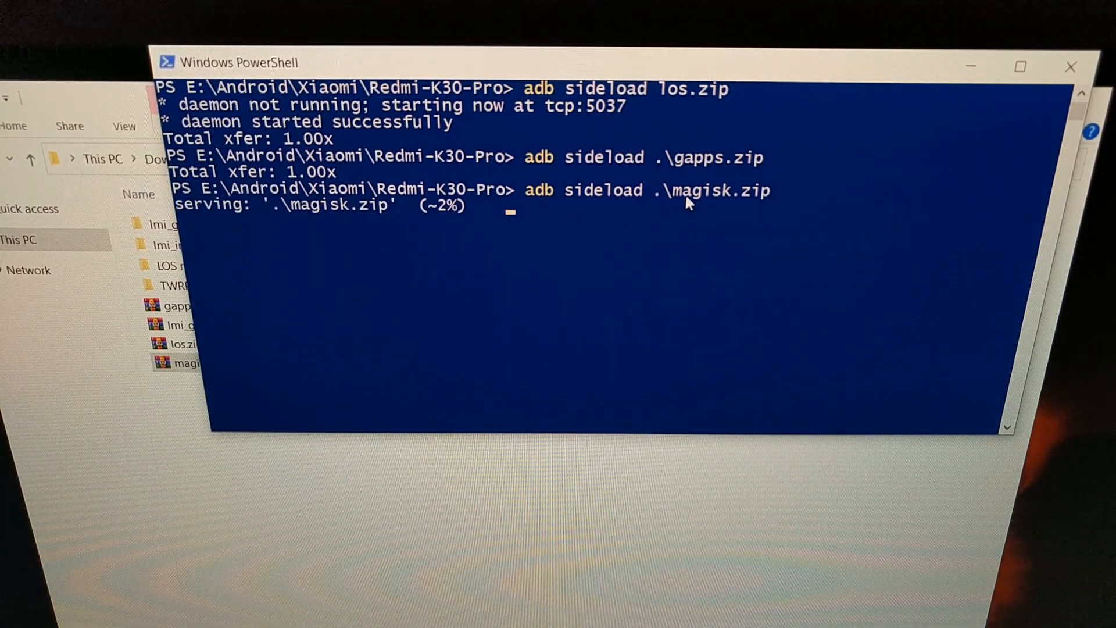
{"action": "mouse_move", "coordinate": [701, 204]}
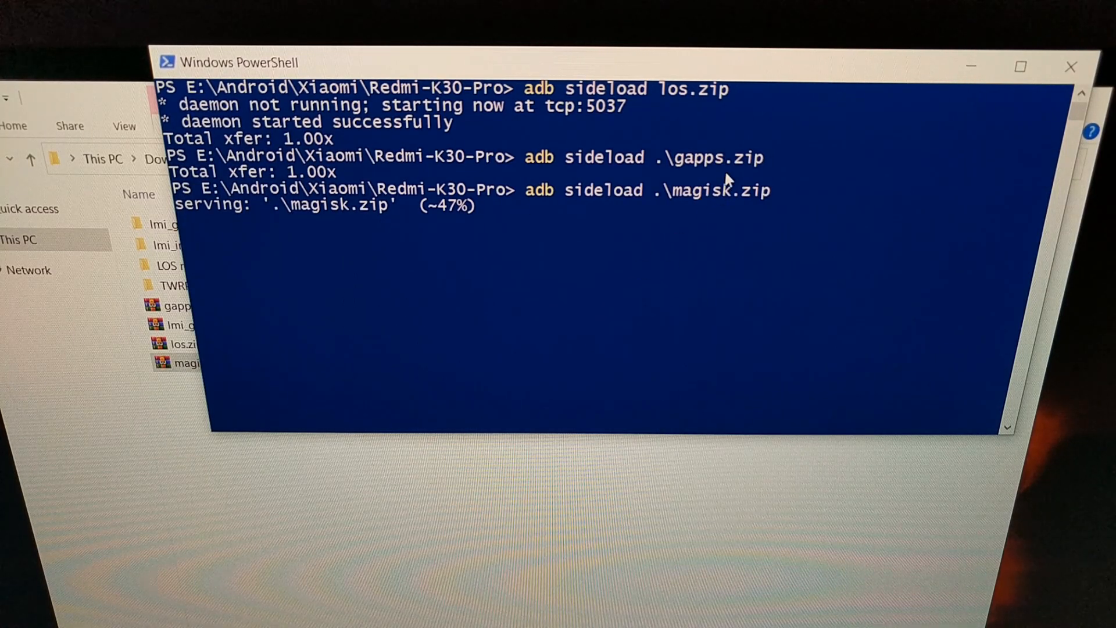
{"action": "mouse_move", "coordinate": [667, 301]}
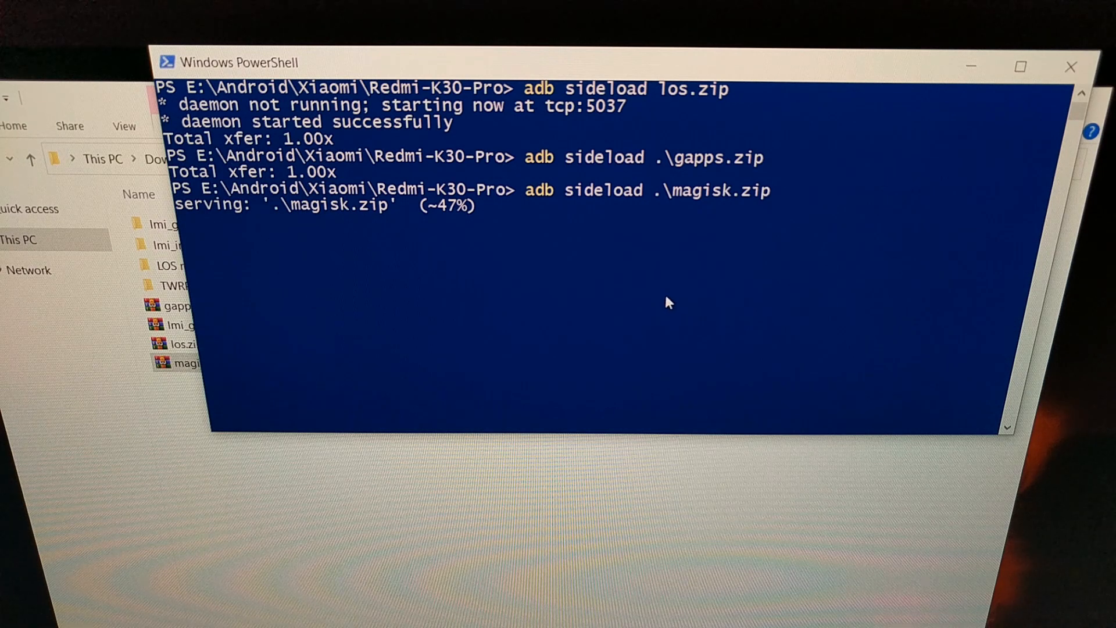